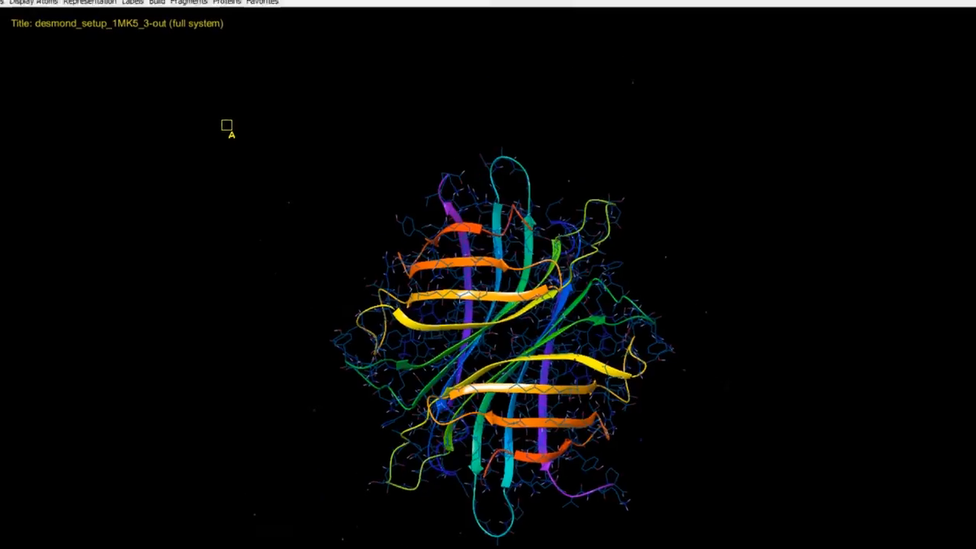
Show the Desmond submenu under Applications with the 1MK5 system loaded
left_click(299, 30)
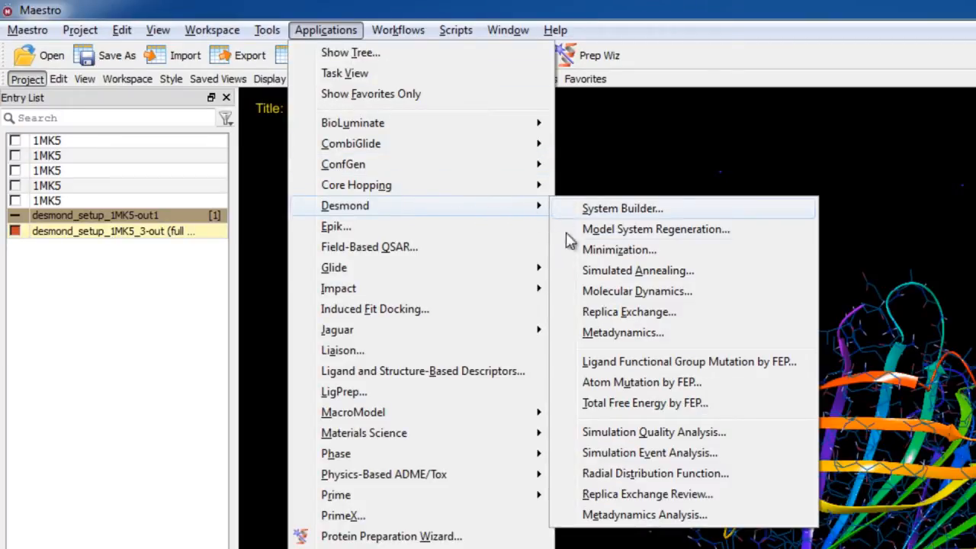
Launch the Molecular Dynamics task by searching 'MD' in the Task Tree
left_click(638, 290)
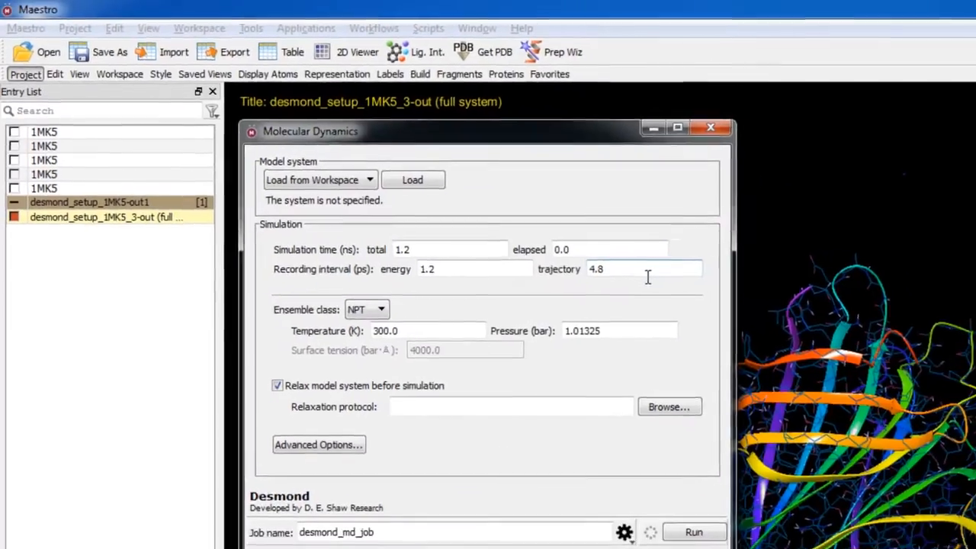
left_click(306, 27)
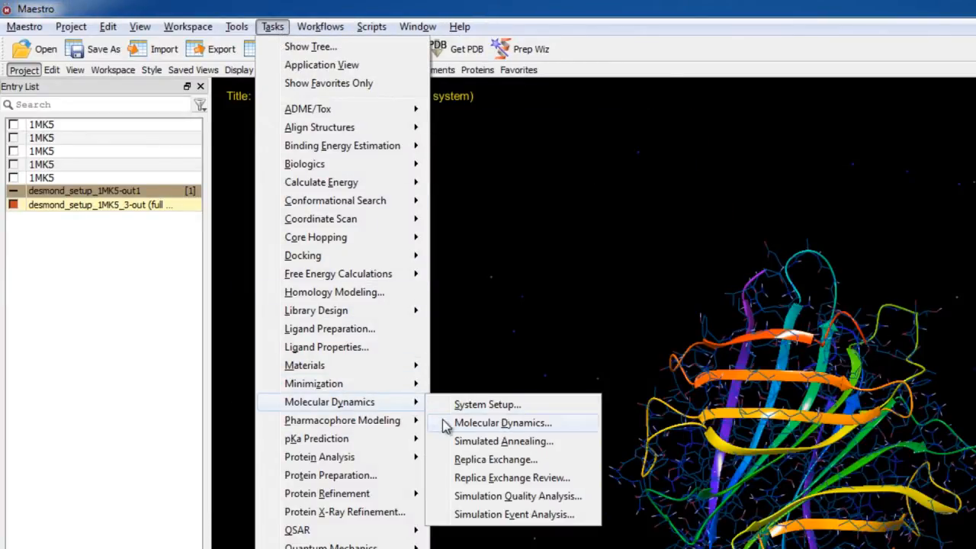
left_click(504, 422)
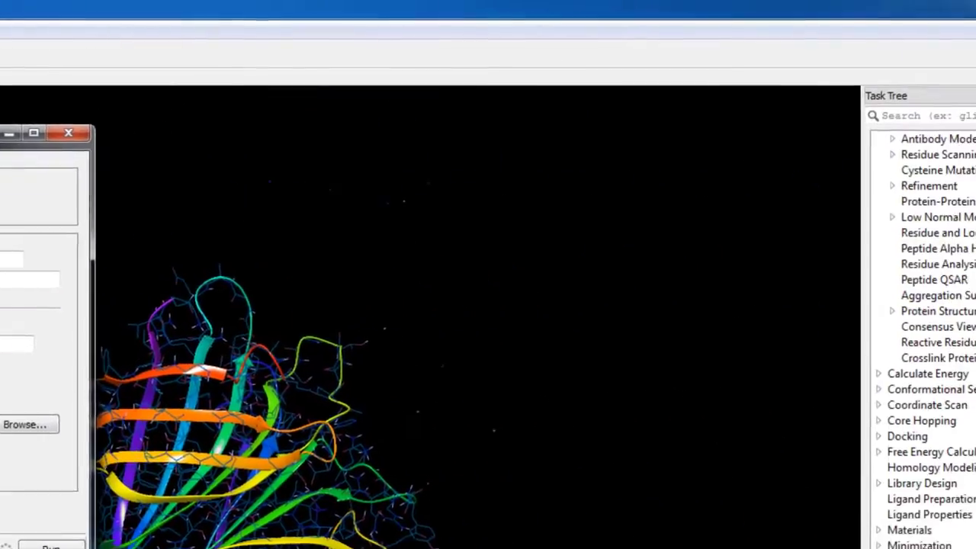
type("MD")
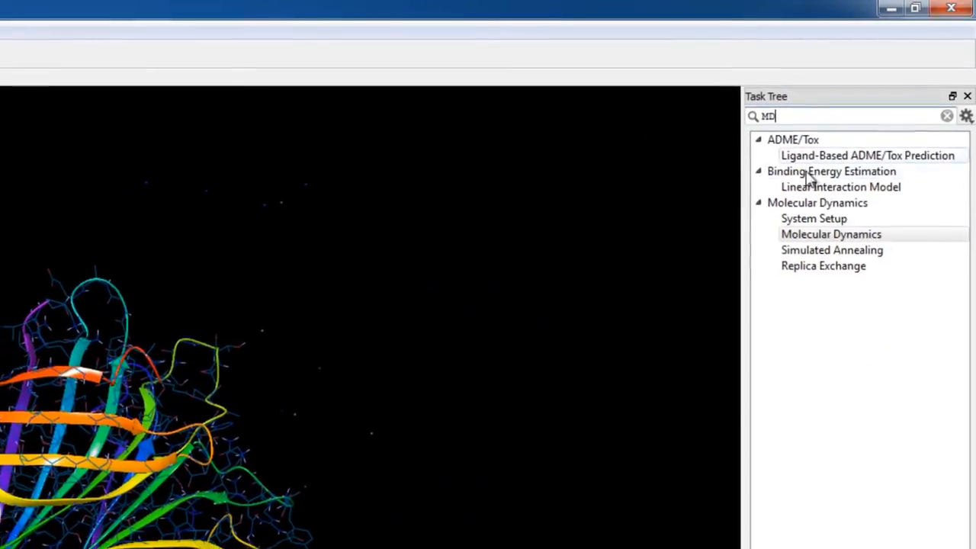
double_click(832, 235)
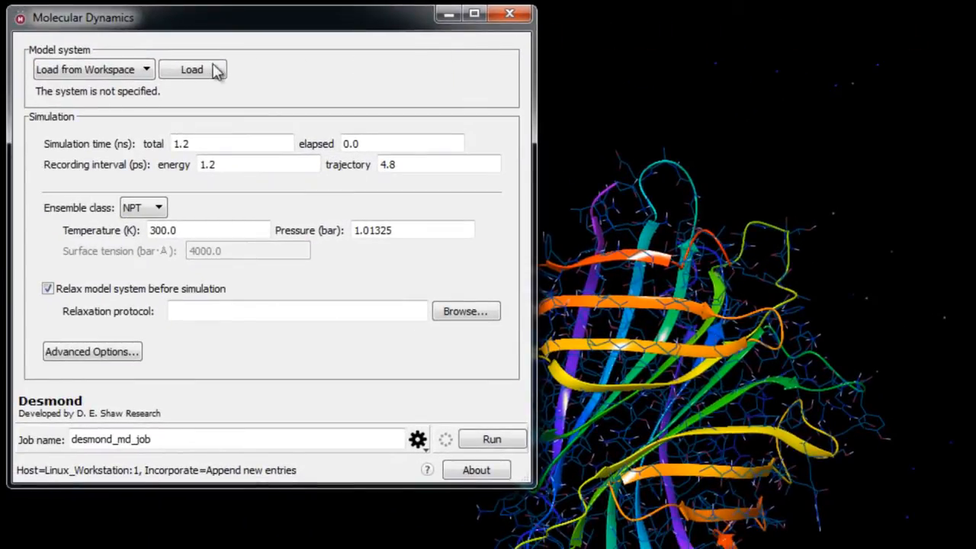
Load the solvated 28,243-atom 1MK5 workspace system into the MD job
left_click(192, 71)
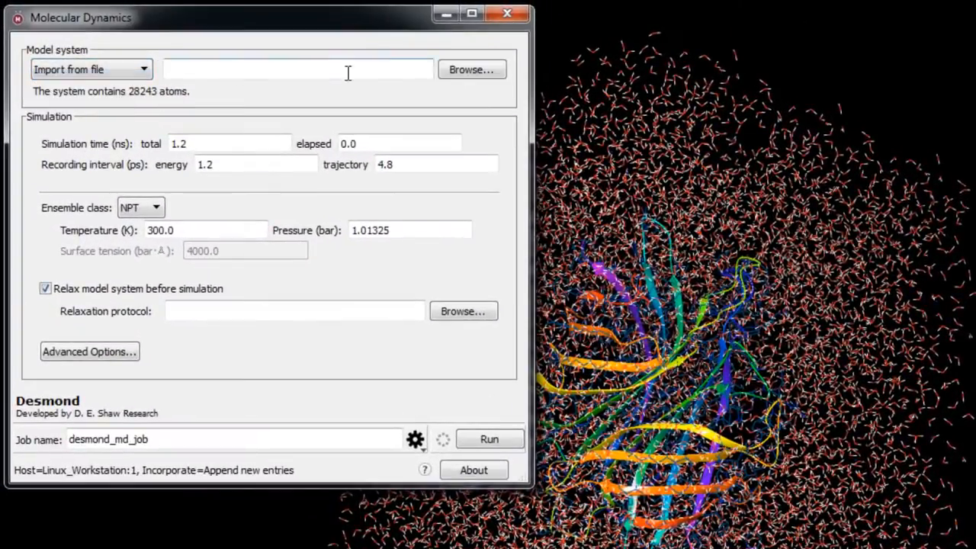
left_click(472, 70)
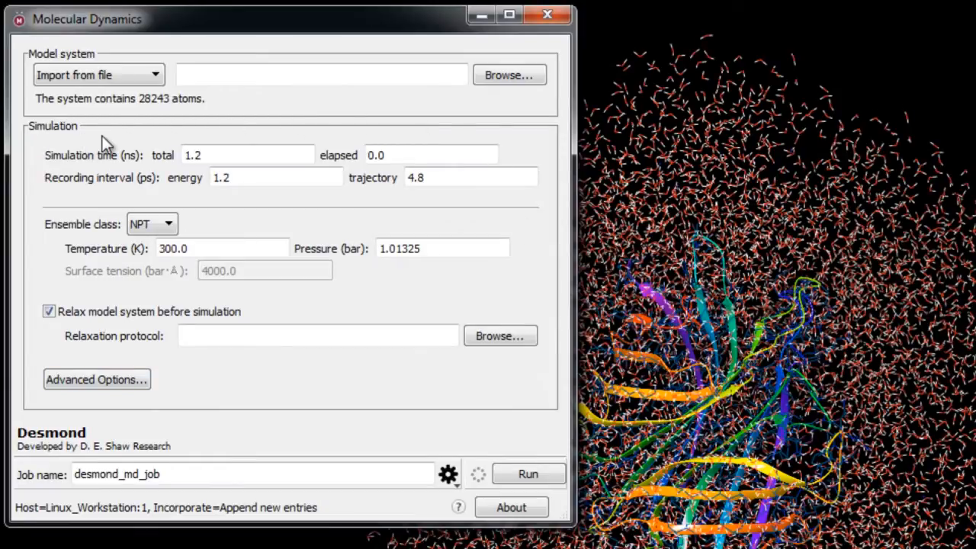
mouse_move(155, 171)
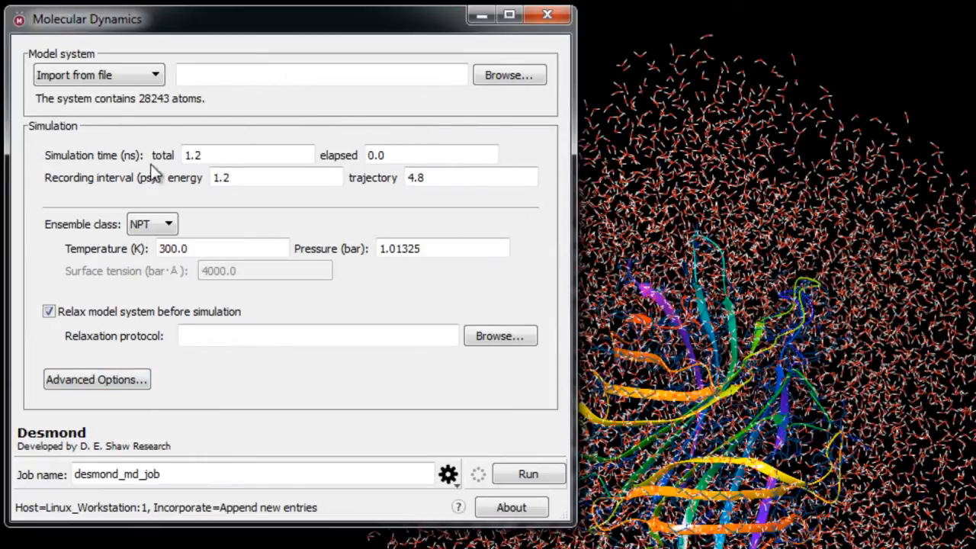
mouse_move(149, 197)
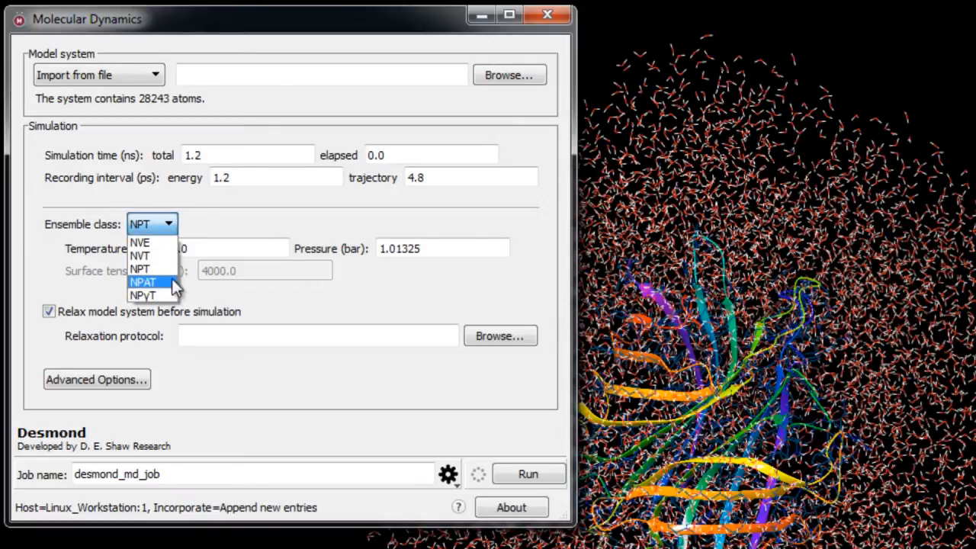
Set 50 ns total simulation time and 9.6 ps trajectory interval, keeping NPT at 300 K
left_click(140, 269)
type("50")
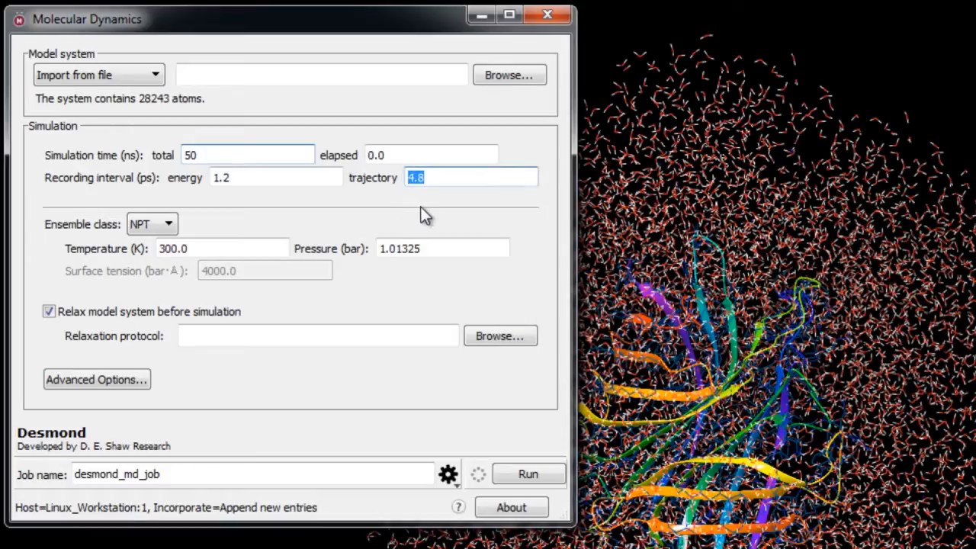
type("9.6")
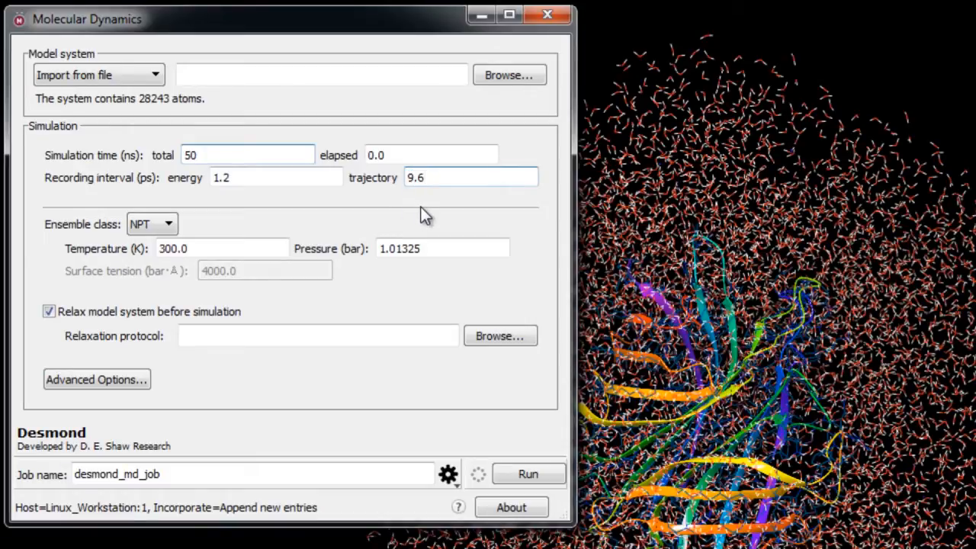
left_click(469, 177)
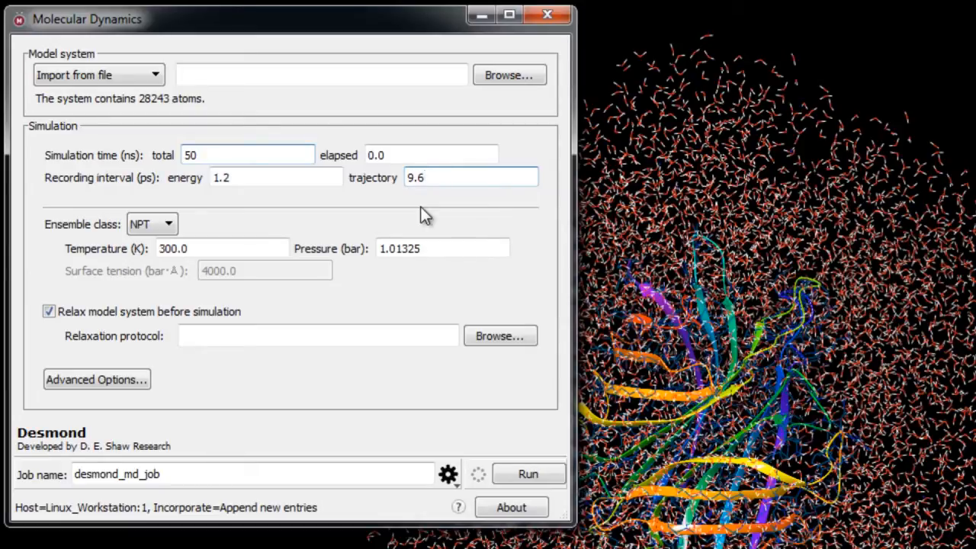
left_click(469, 177)
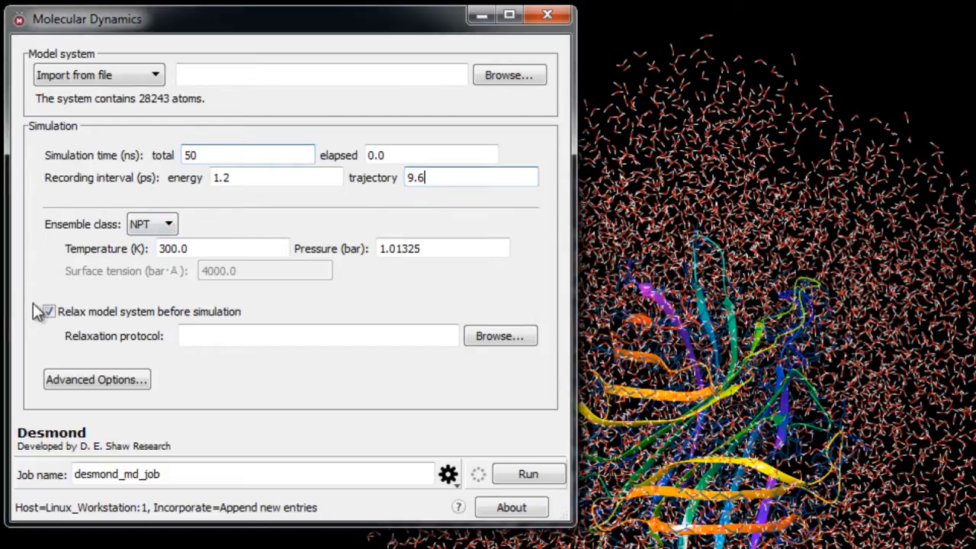
left_click(49, 311)
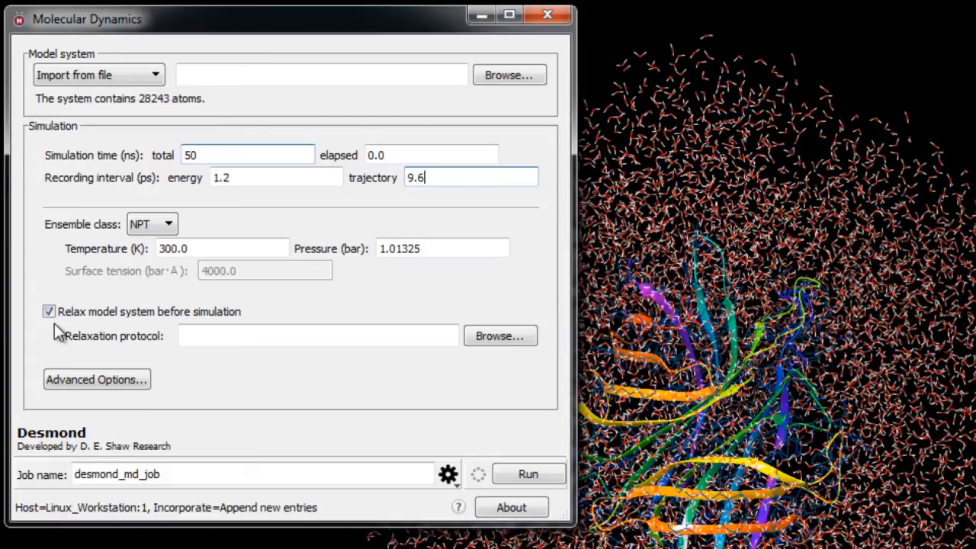
mouse_move(52, 349)
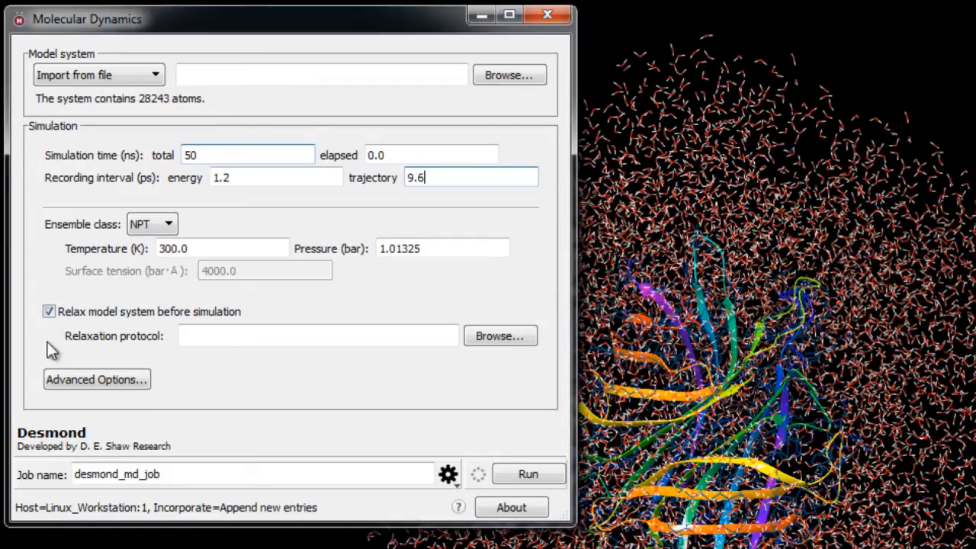
mouse_move(149, 351)
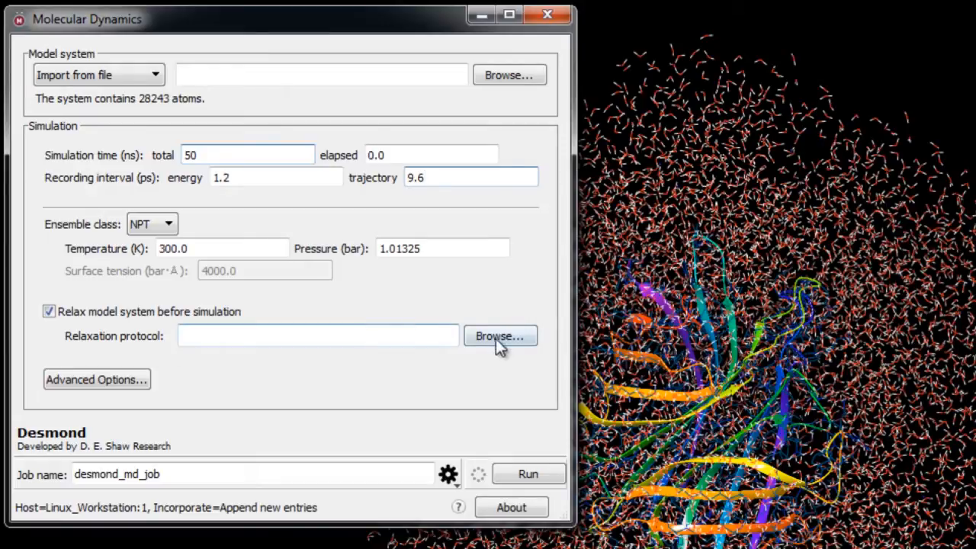
mouse_move(501, 337)
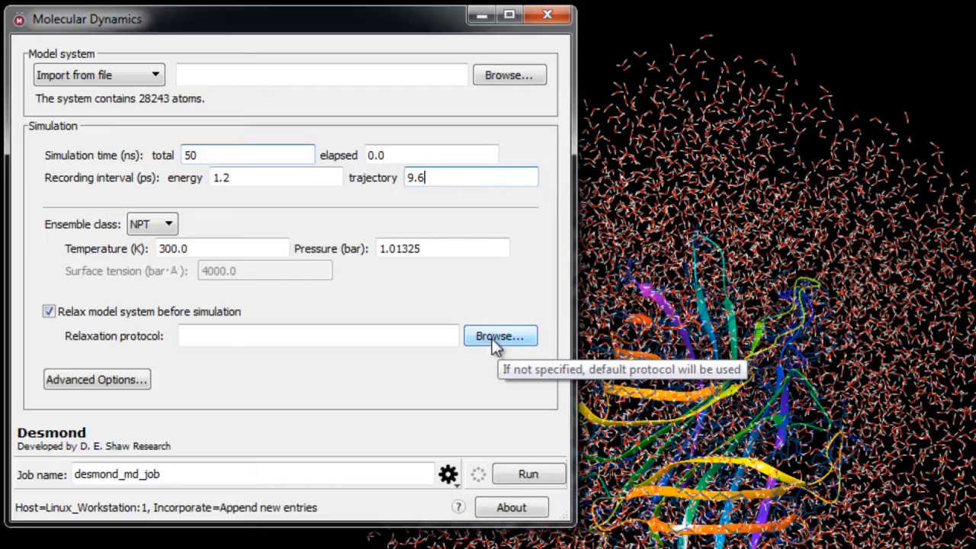
mouse_move(488, 372)
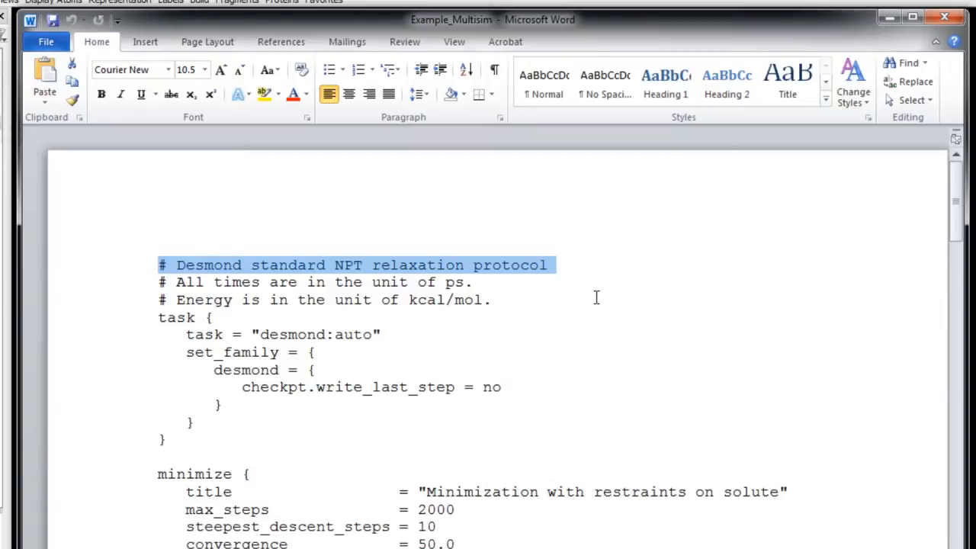
scroll("down", 3)
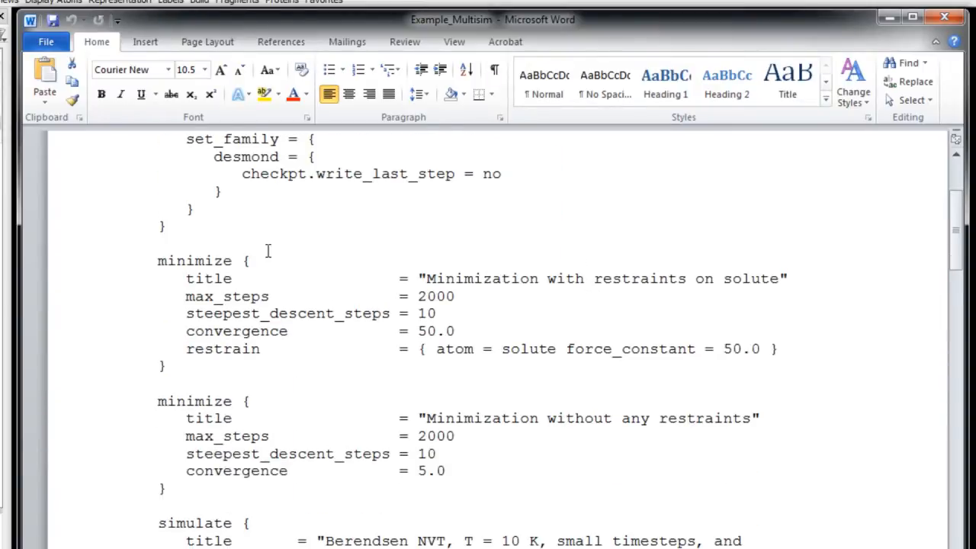
double_click(194, 260)
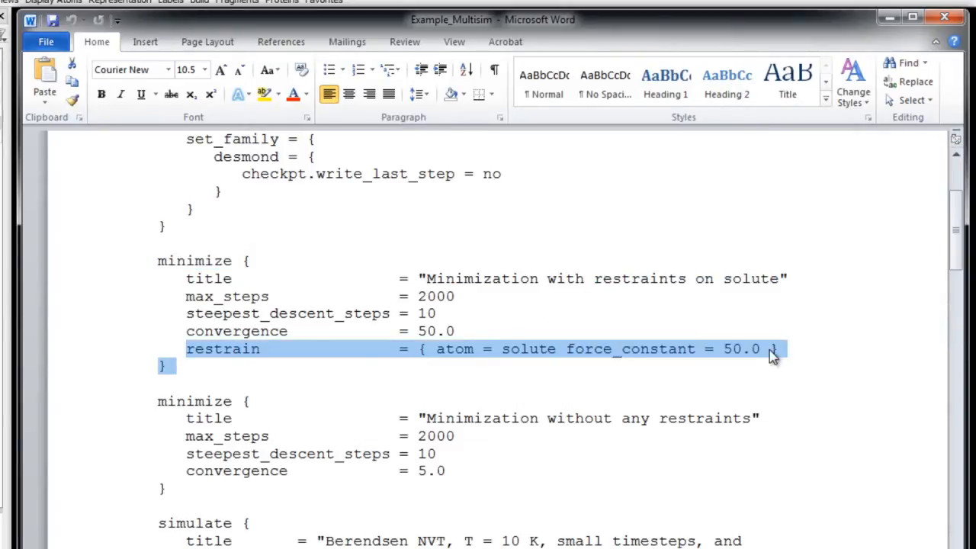
double_click(194, 401)
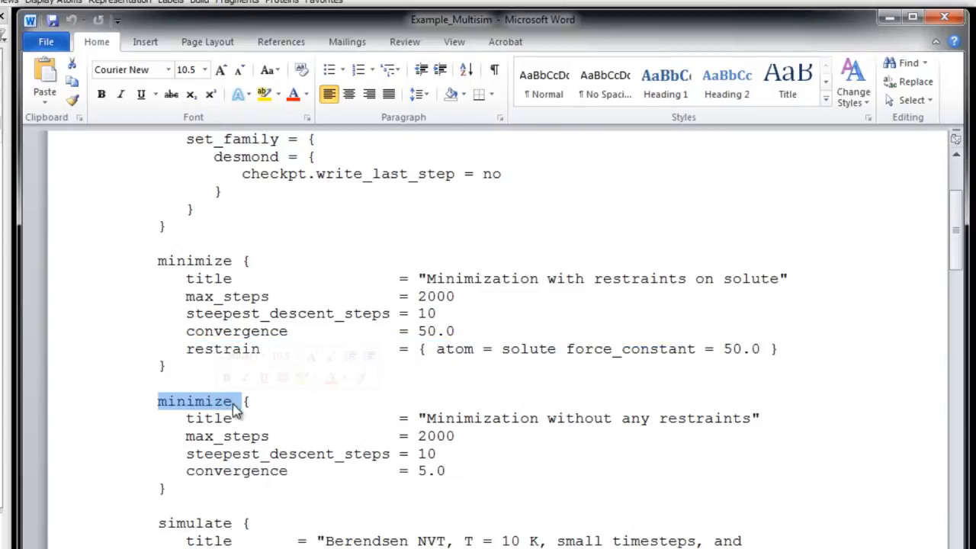
double_click(580, 418)
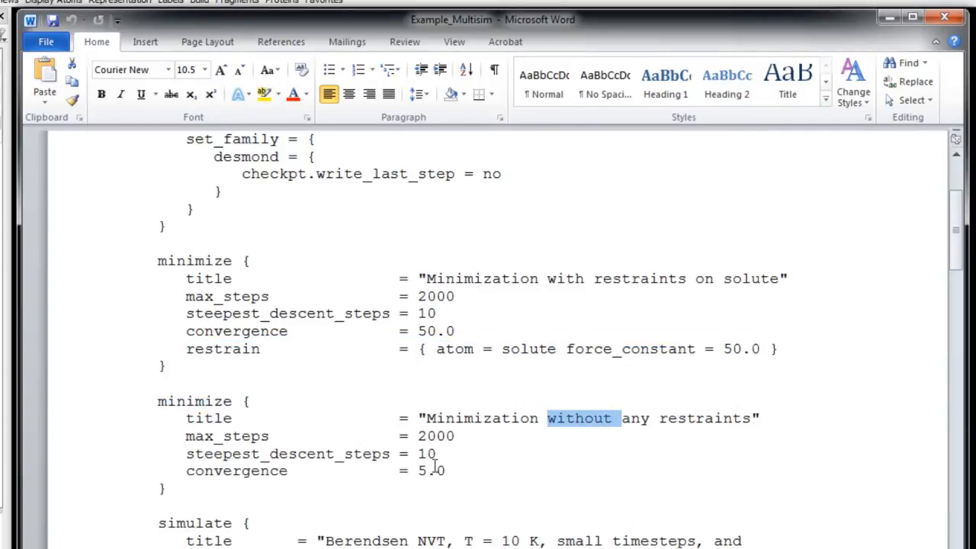
scroll("down", 3)
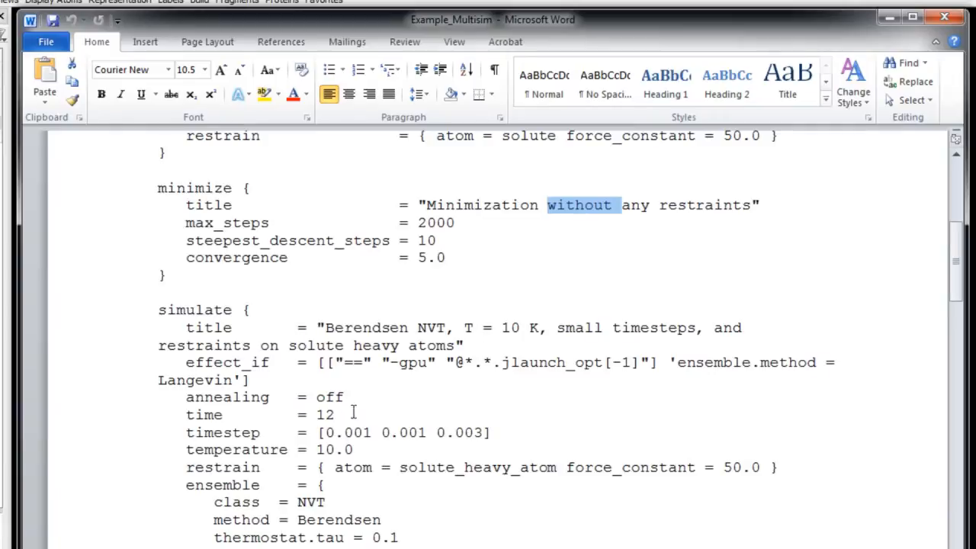
double_click(195, 309)
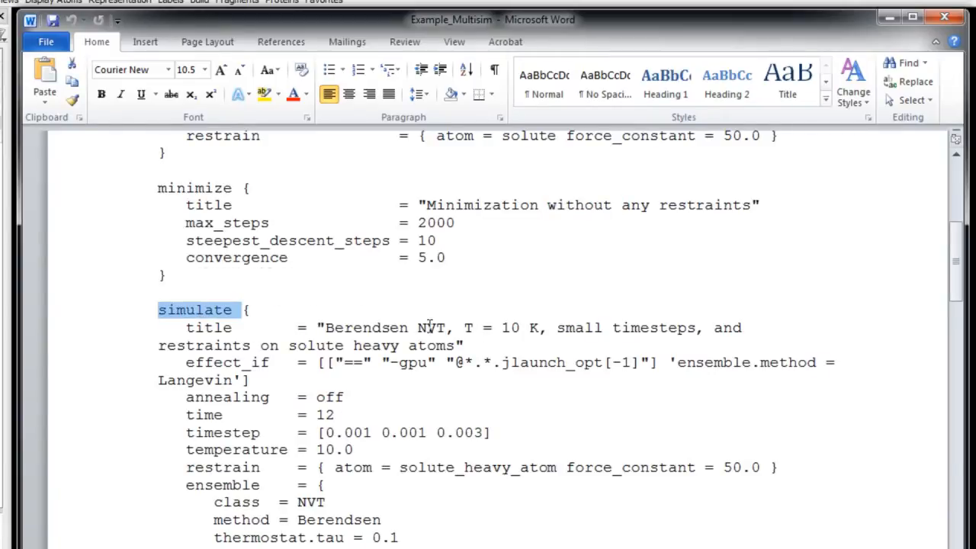
double_click(431, 328)
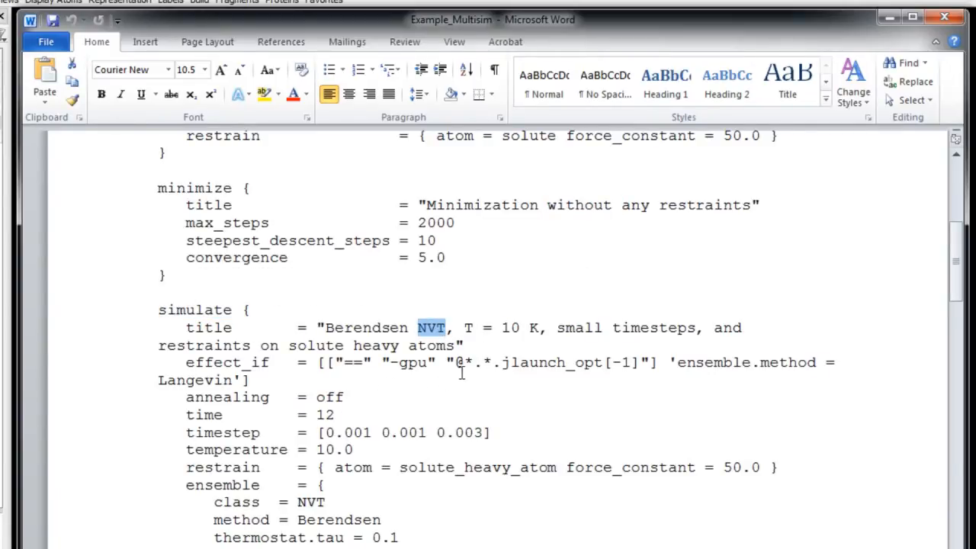
double_click(512, 328)
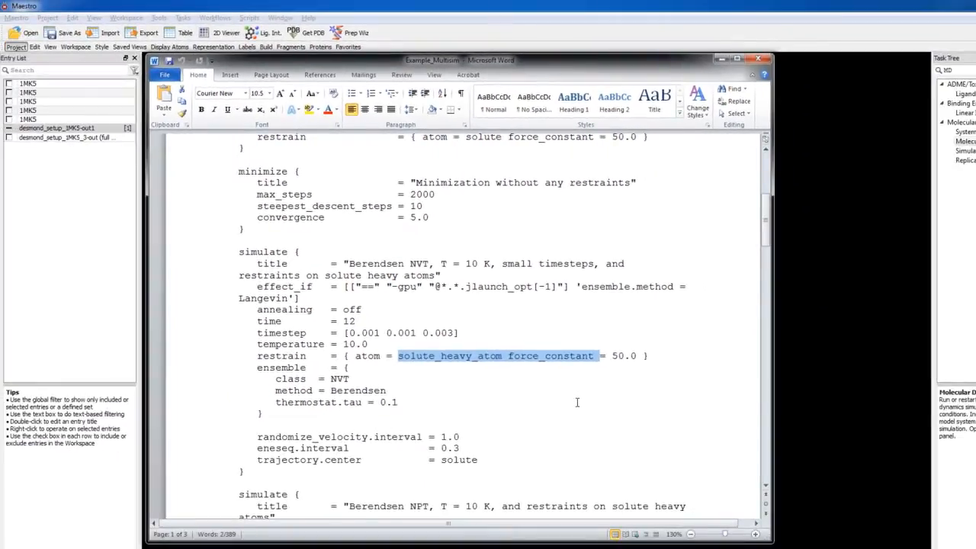
scroll("down", 3)
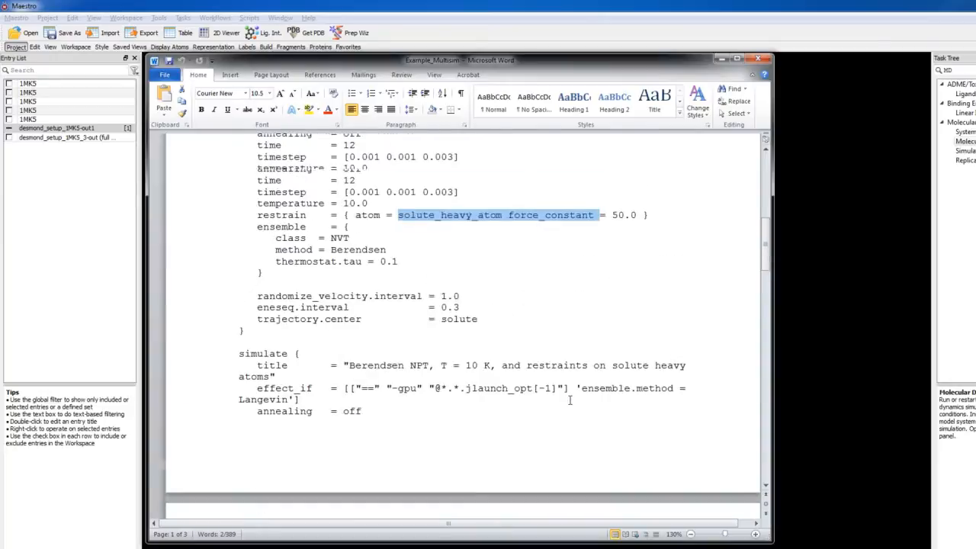
scroll("up", 3)
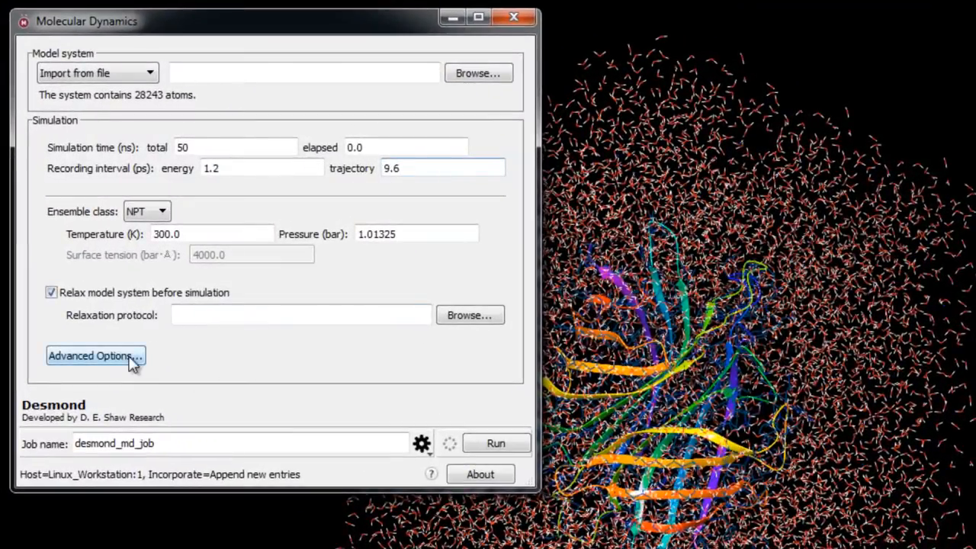
Review the Advanced Options ensemble settings and show the Coulombic interaction settings
left_click(95, 356)
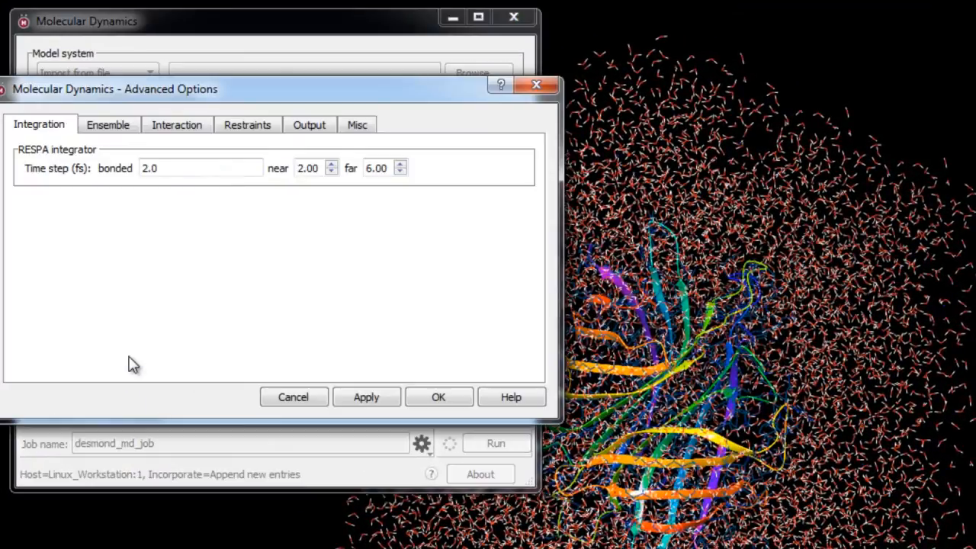
mouse_move(94, 152)
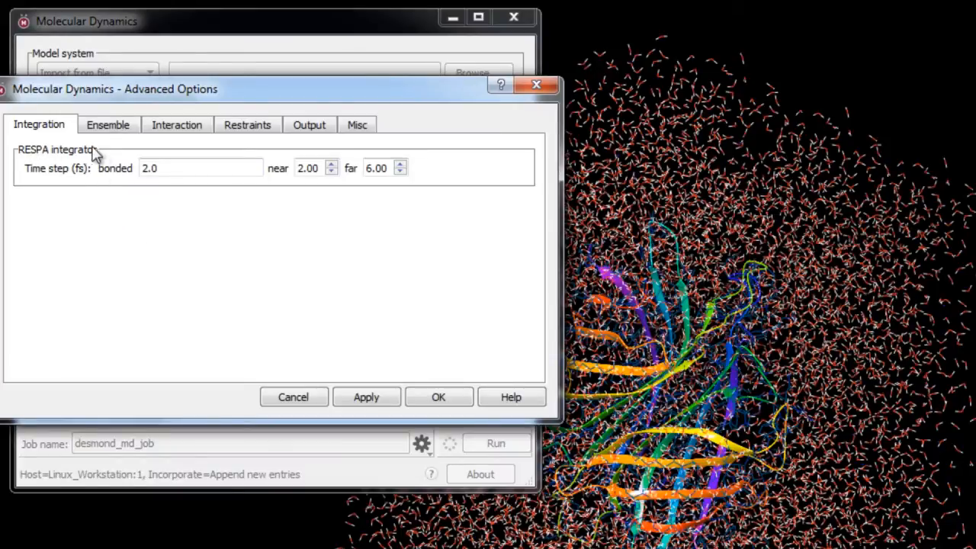
mouse_move(104, 154)
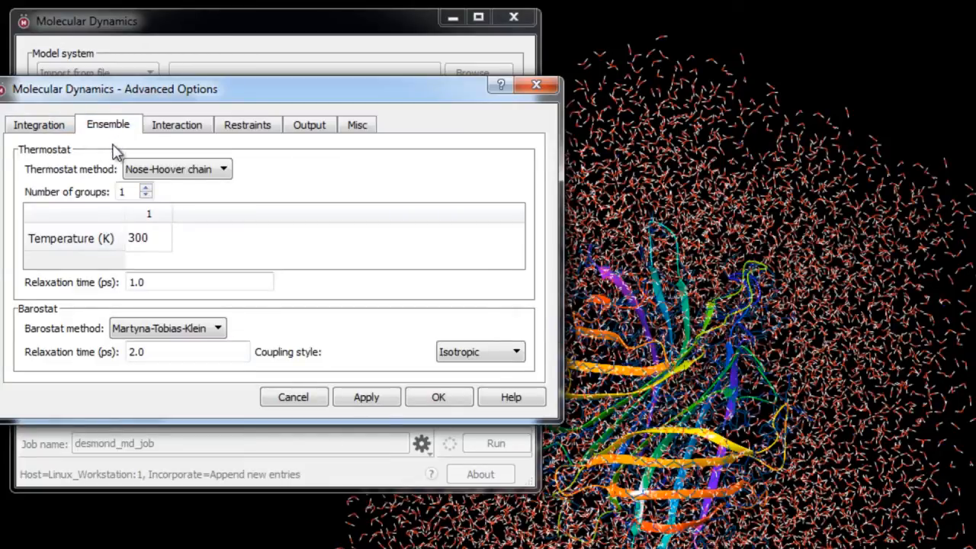
mouse_move(70, 312)
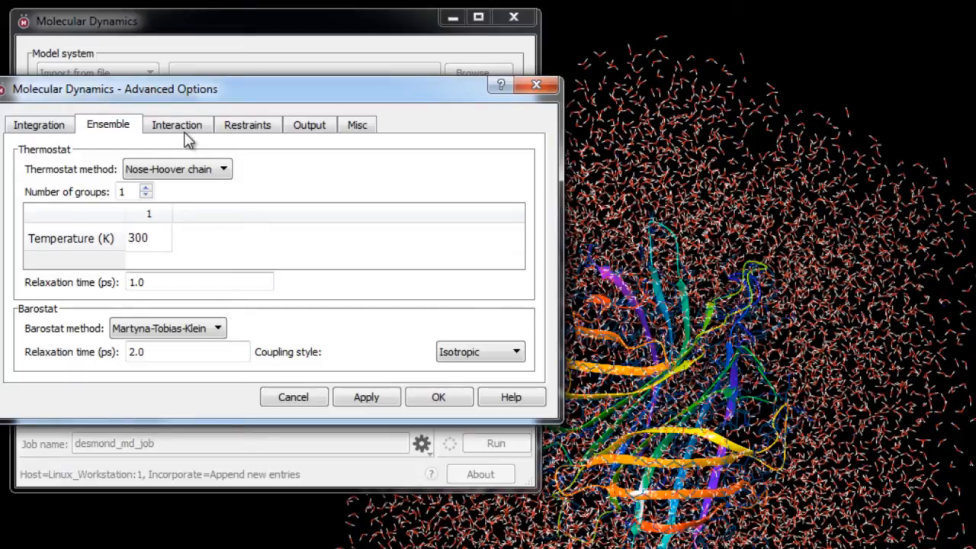
left_click(177, 126)
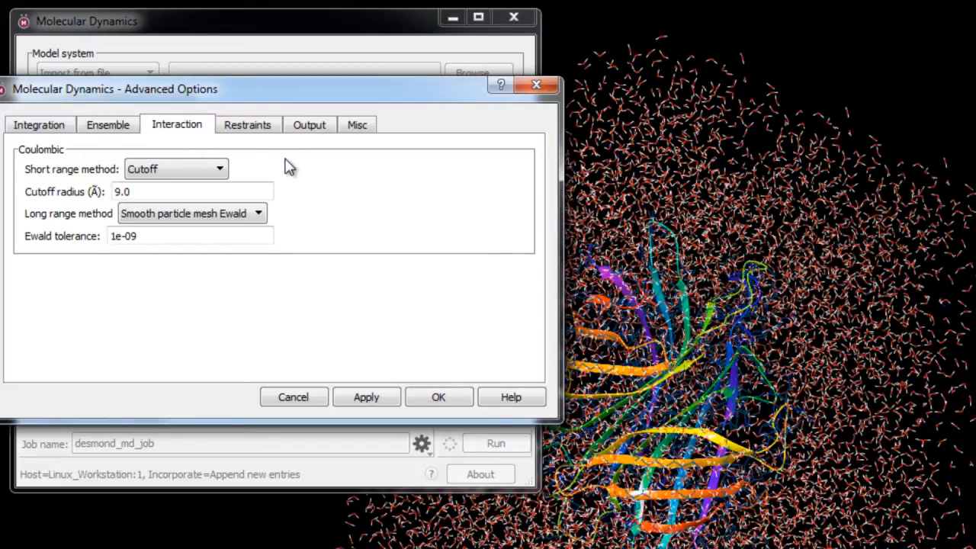
Try adding a position restraint, then cancel atom selection so no restraints remain
left_click(247, 125)
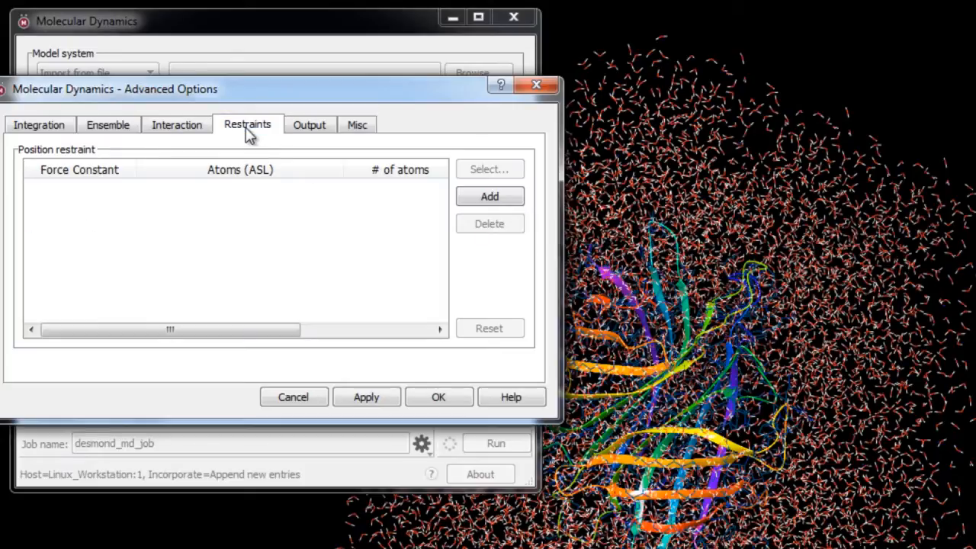
mouse_move(110, 207)
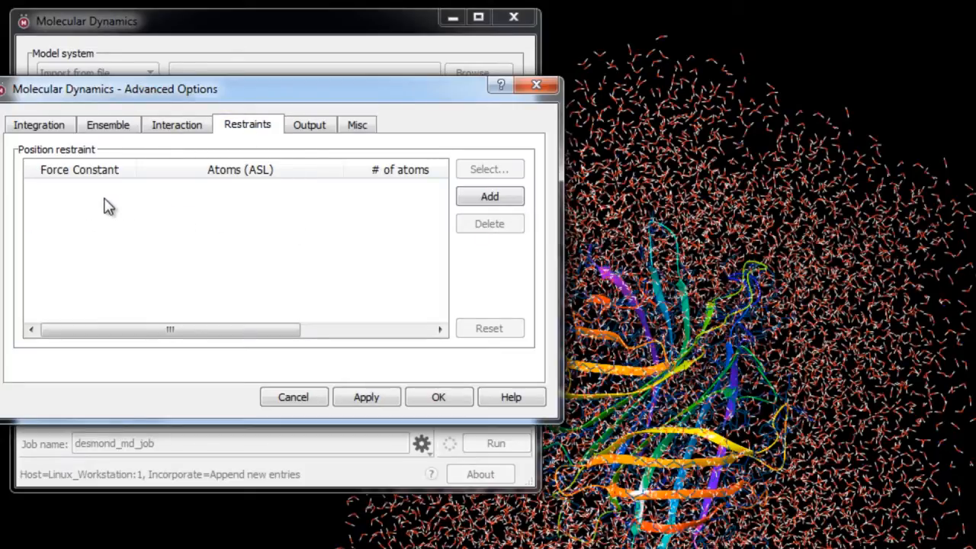
mouse_move(490, 197)
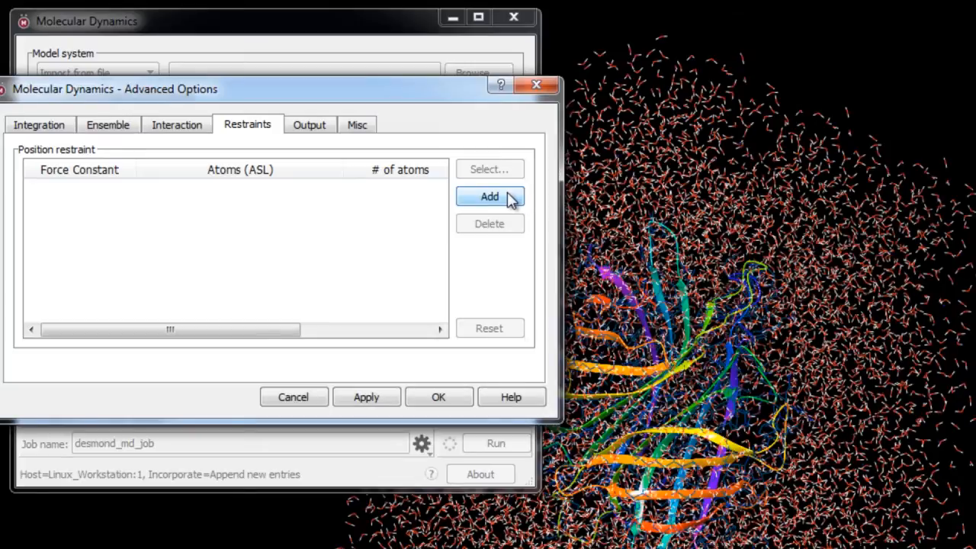
left_click(488, 196)
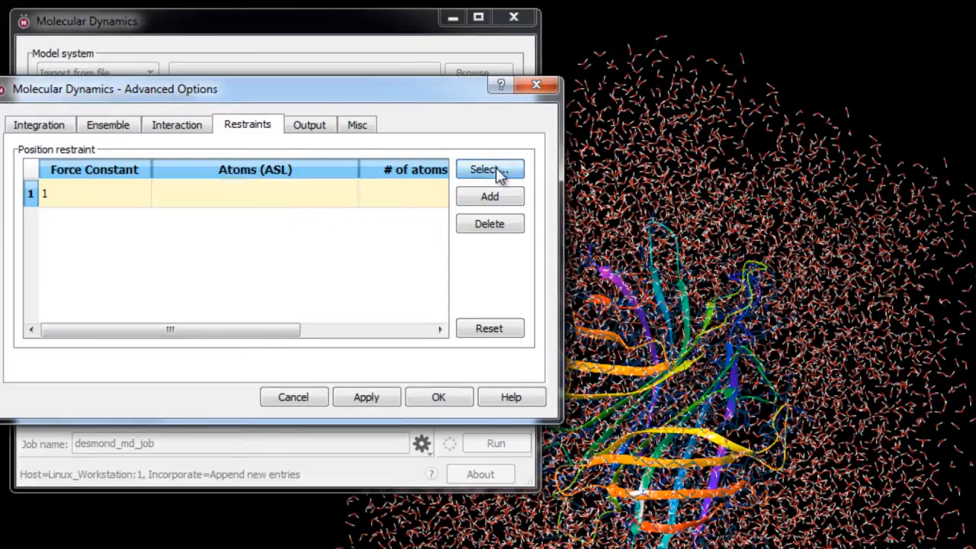
left_click(489, 168)
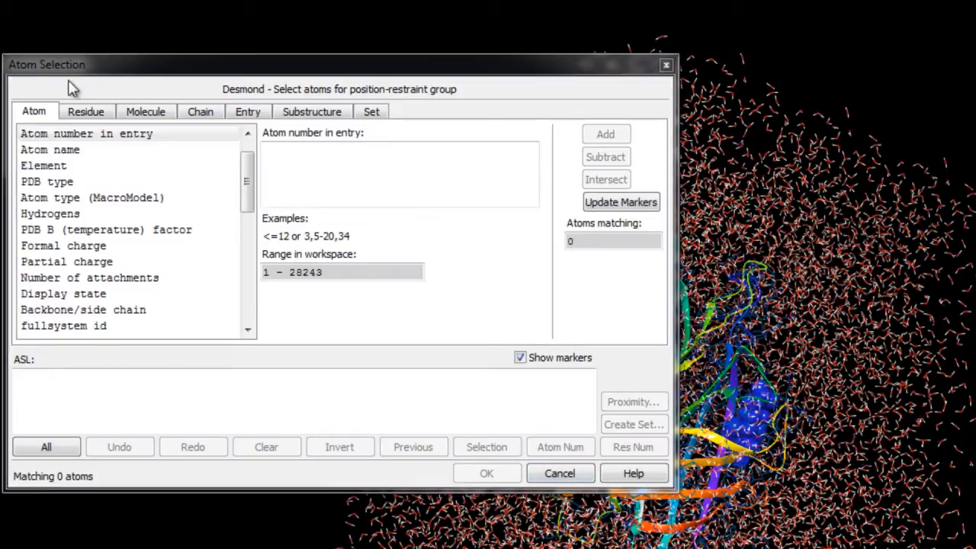
left_click(559, 473)
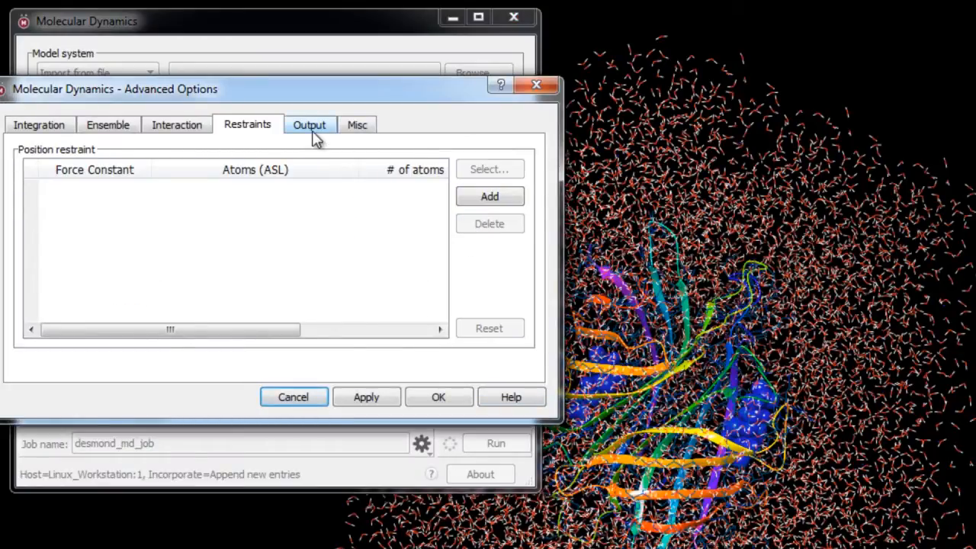
Review the default output file settings, then return to the Coulombic interaction settings
left_click(309, 125)
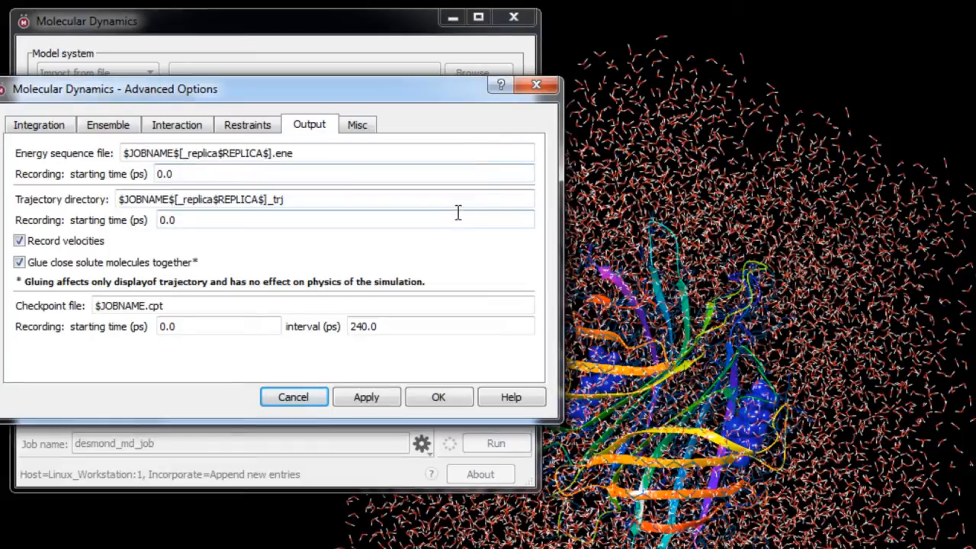
mouse_move(481, 247)
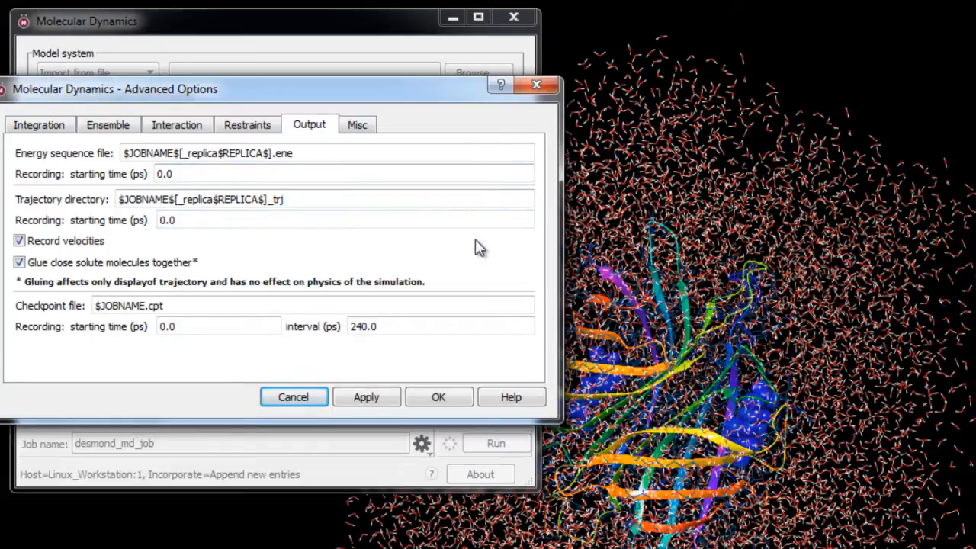
mouse_move(471, 244)
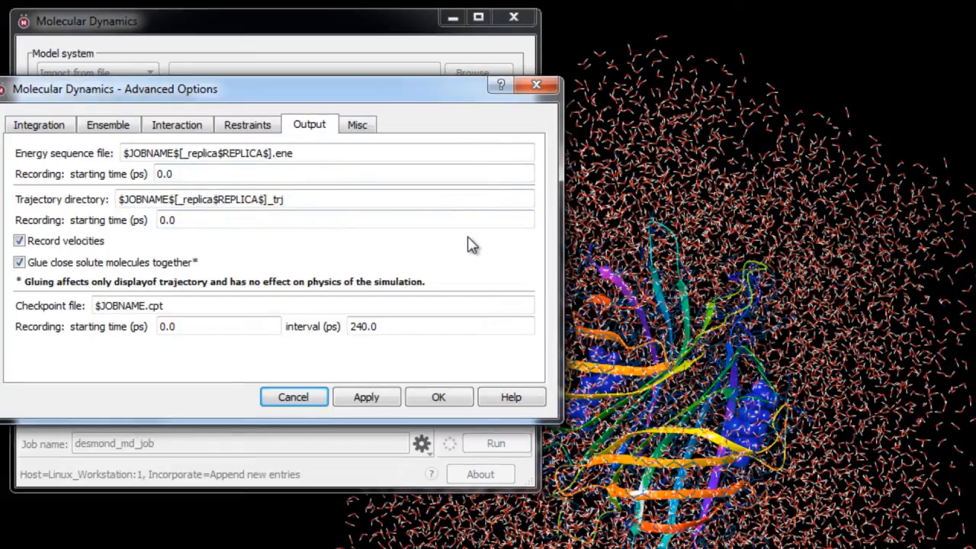
mouse_move(474, 243)
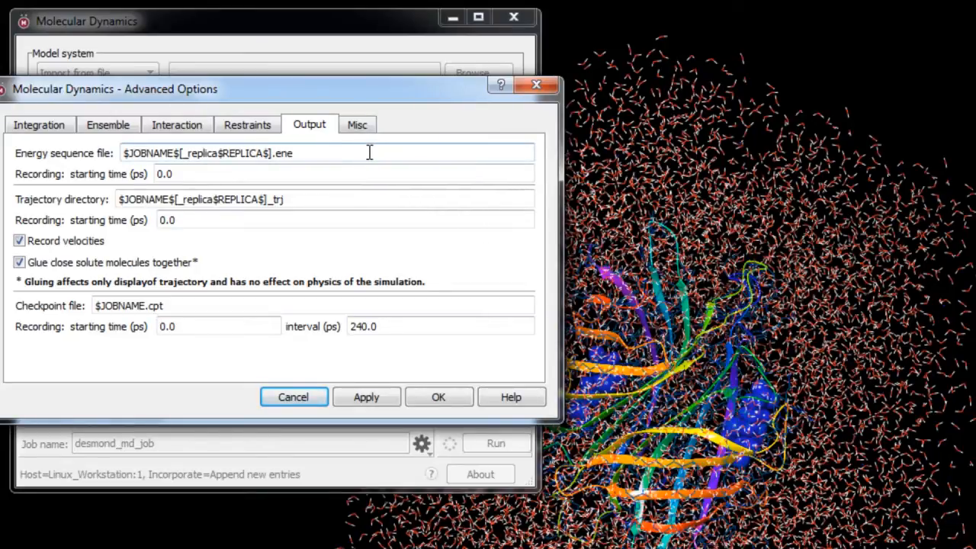
mouse_move(430, 195)
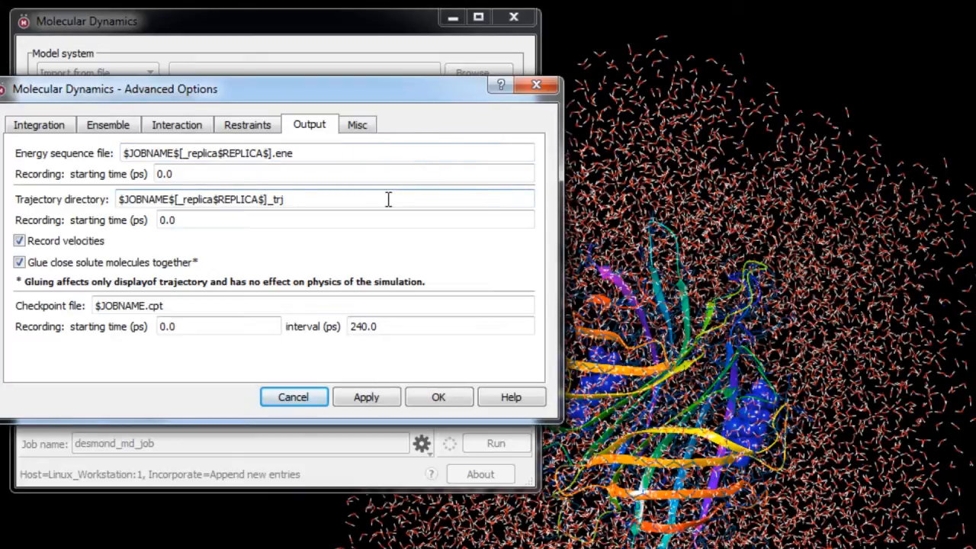
mouse_move(354, 265)
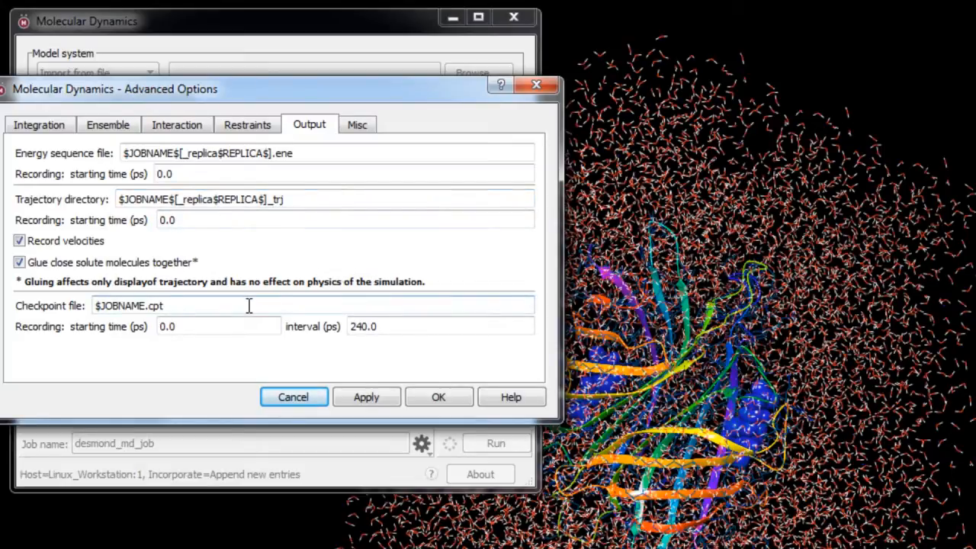
mouse_move(212, 305)
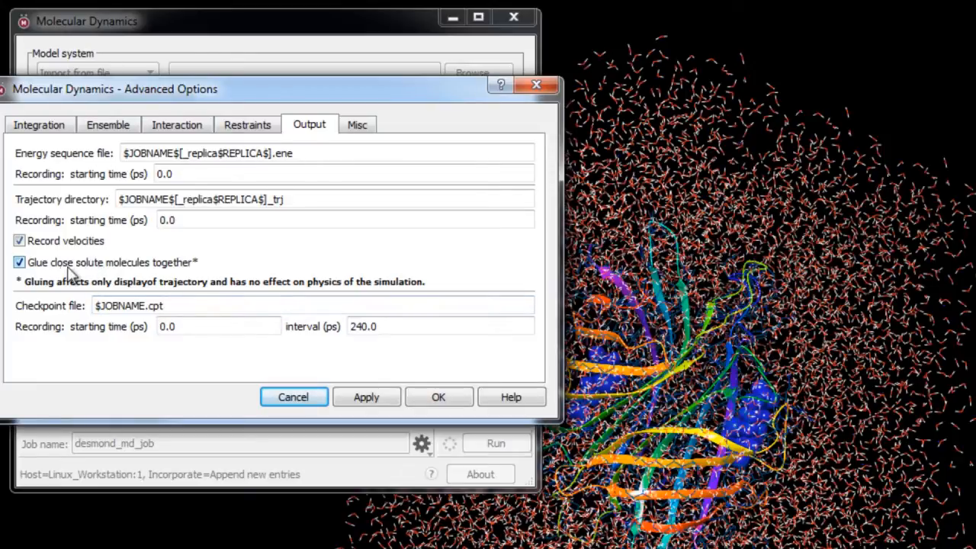
mouse_move(195, 272)
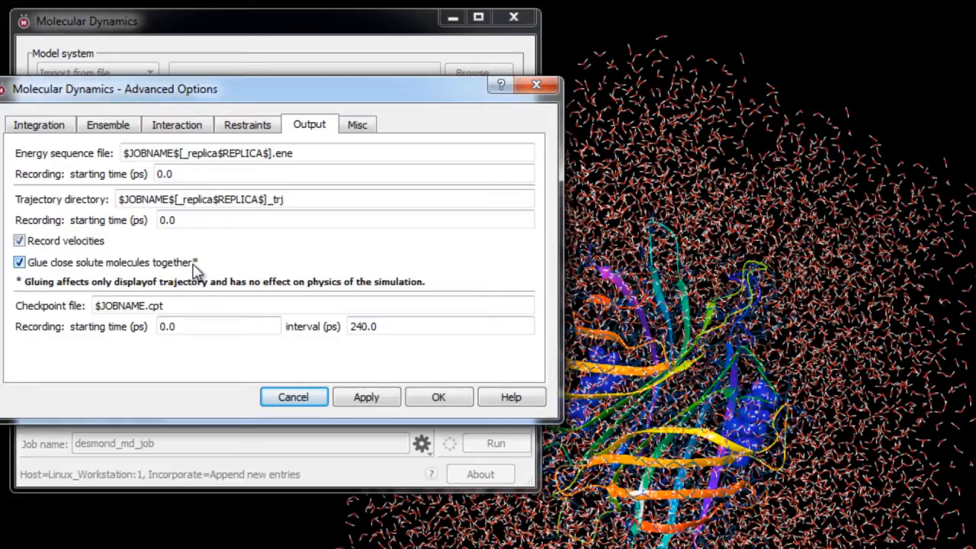
left_click(357, 125)
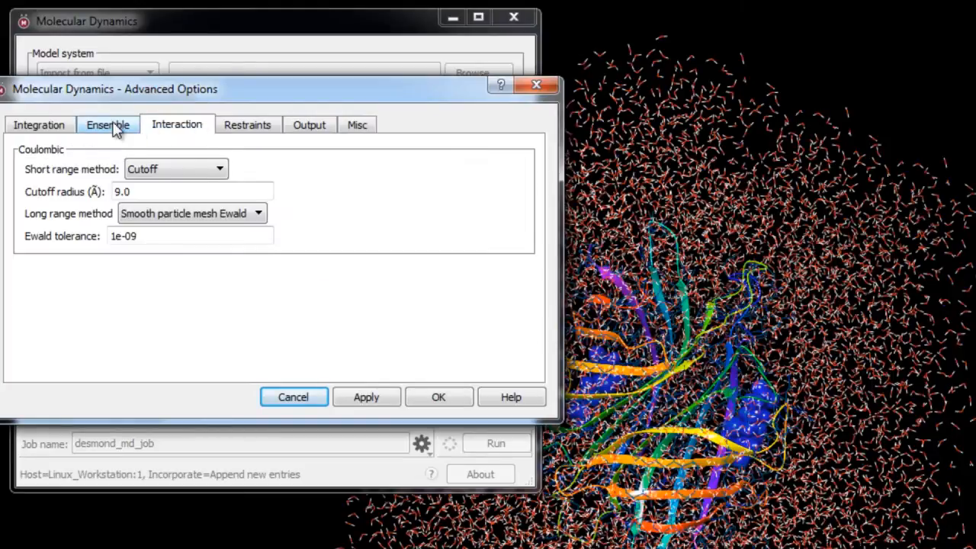
Glance at the Integration settings and cancel Advanced Options without changes
left_click(39, 126)
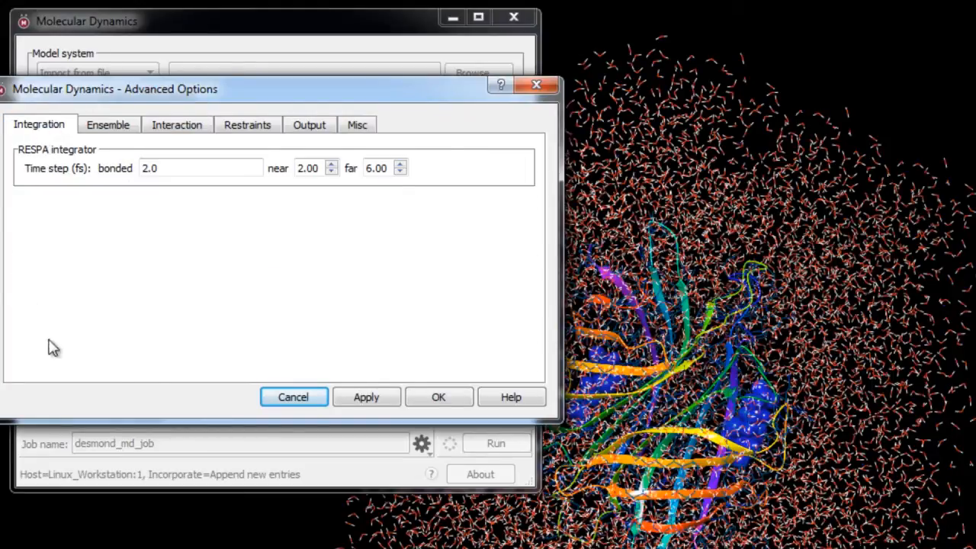
mouse_move(286, 390)
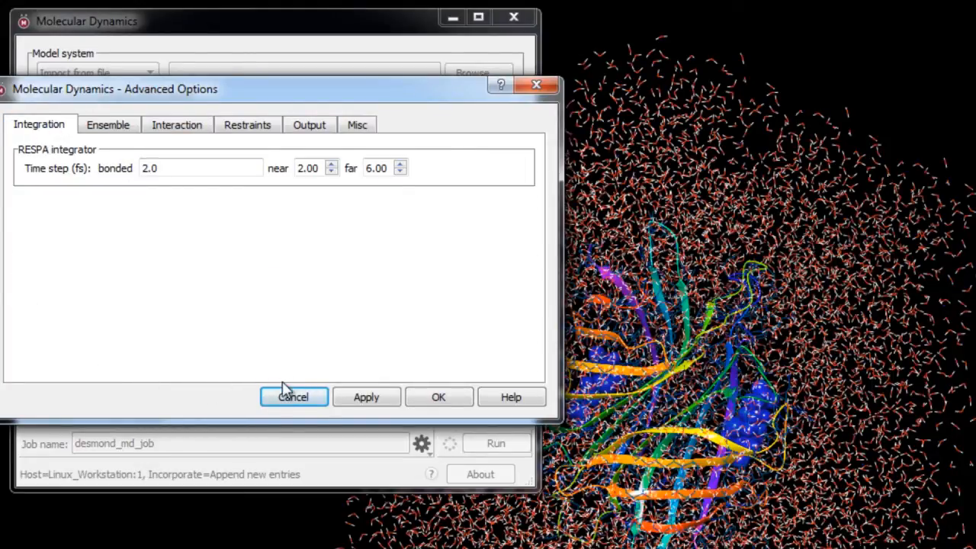
left_click(293, 397)
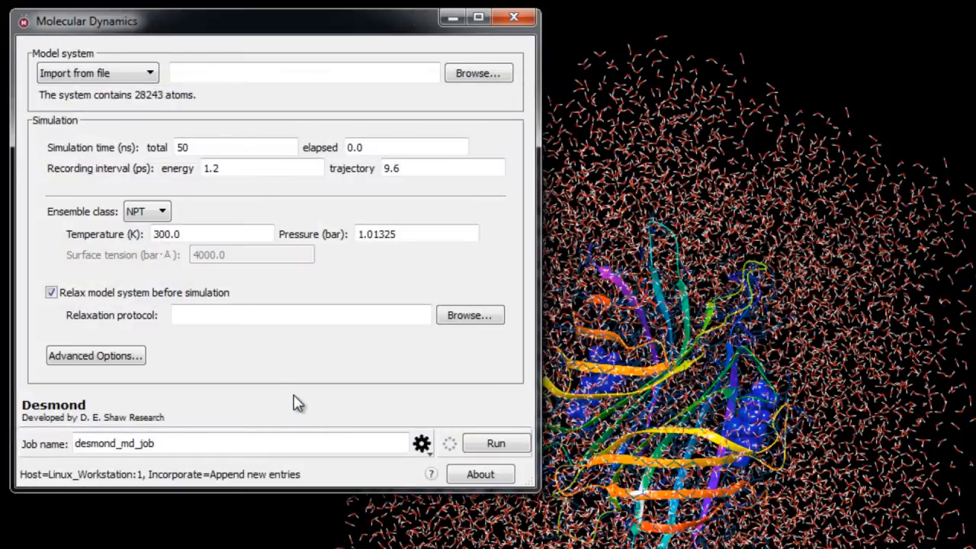
mouse_move(333, 400)
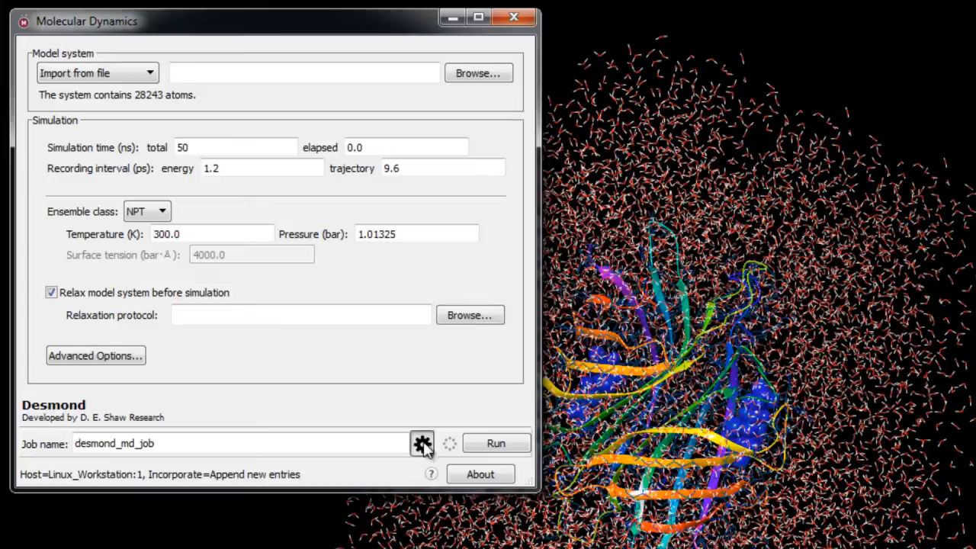
Name the job desmond_md_job_1mk5, assign host Linux_Workstation, and save the settings
left_click(421, 442)
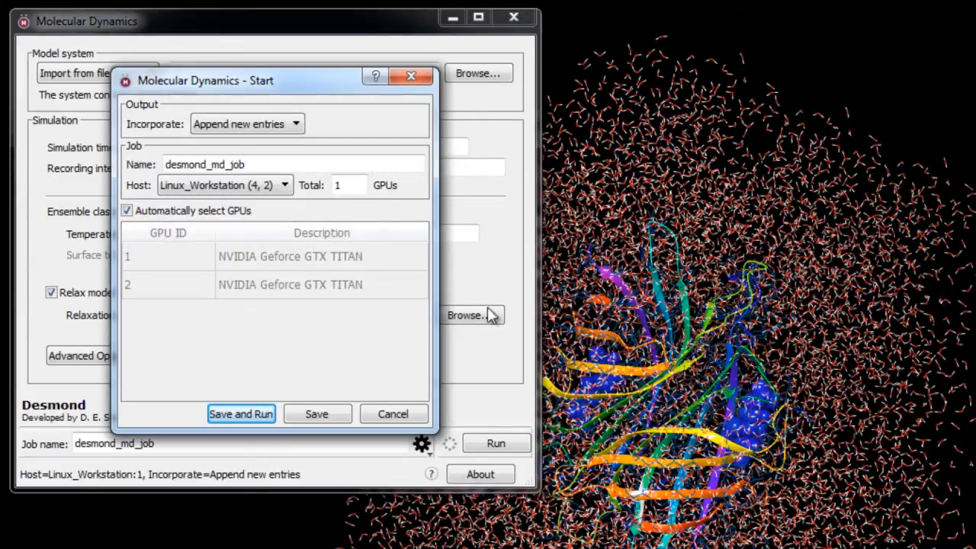
type("_1mk5")
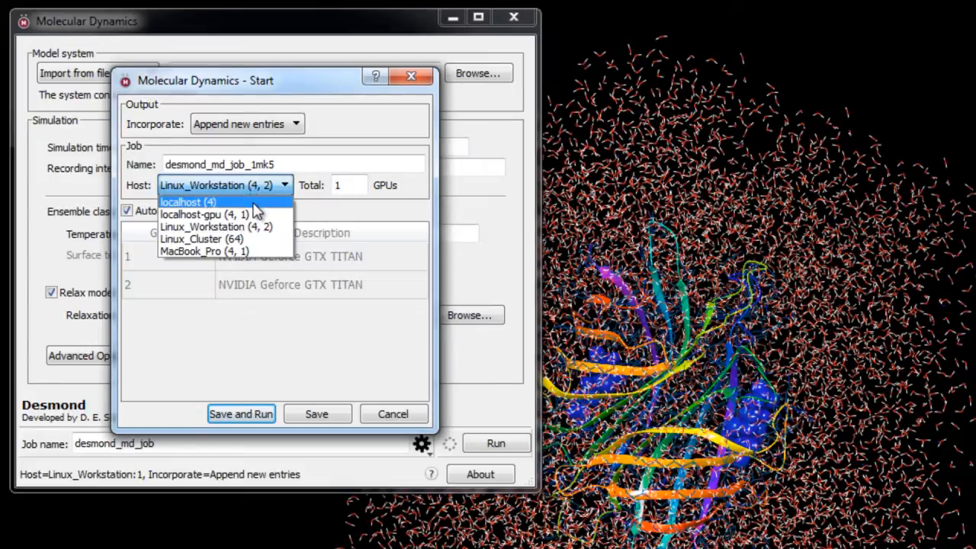
mouse_move(244, 232)
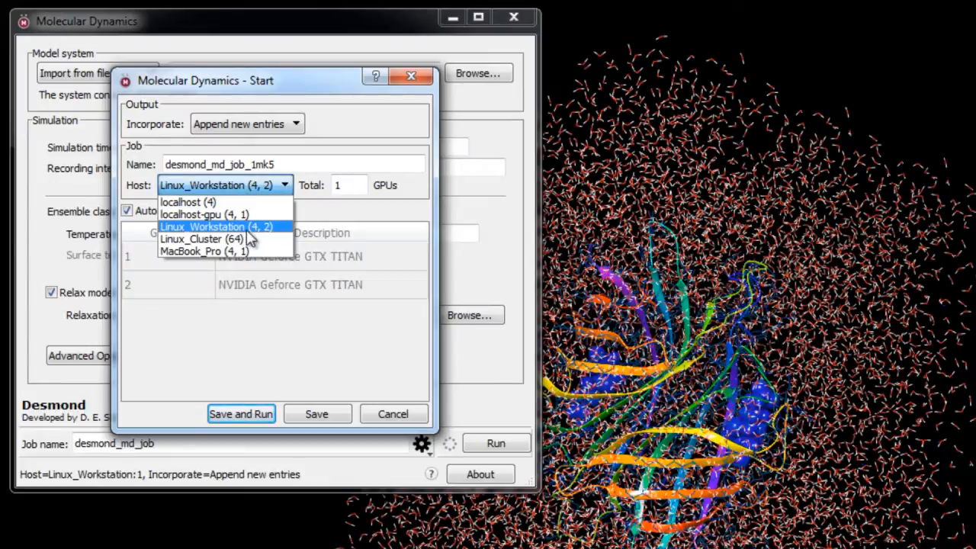
mouse_move(262, 236)
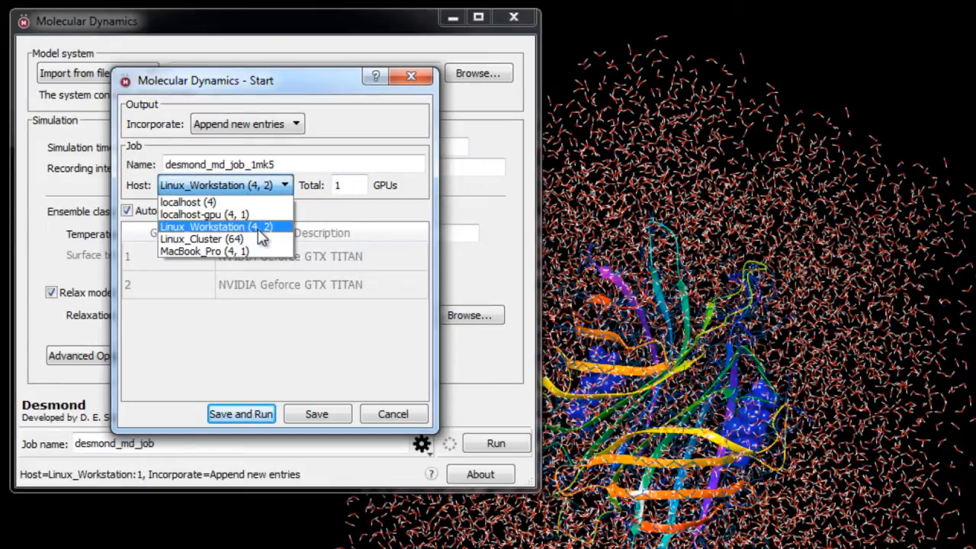
left_click(216, 226)
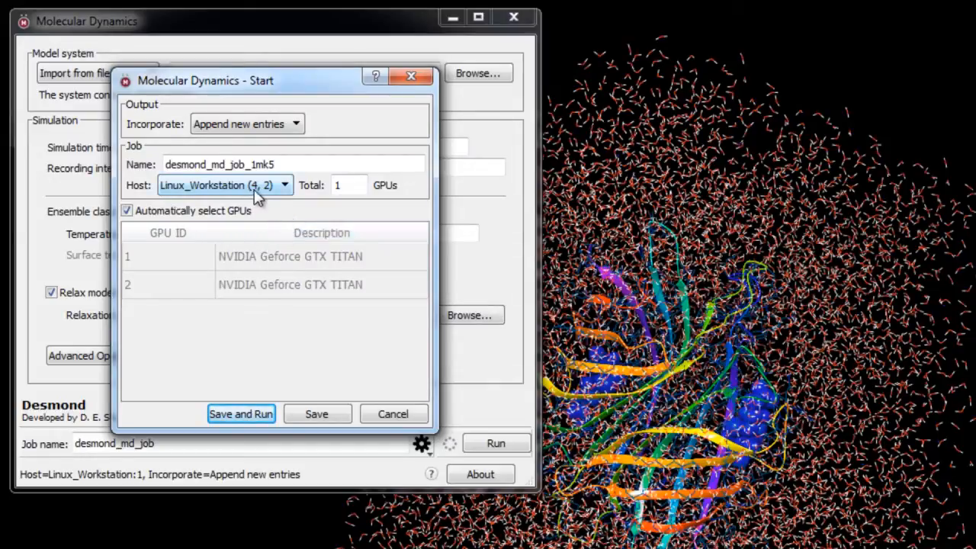
mouse_move(271, 199)
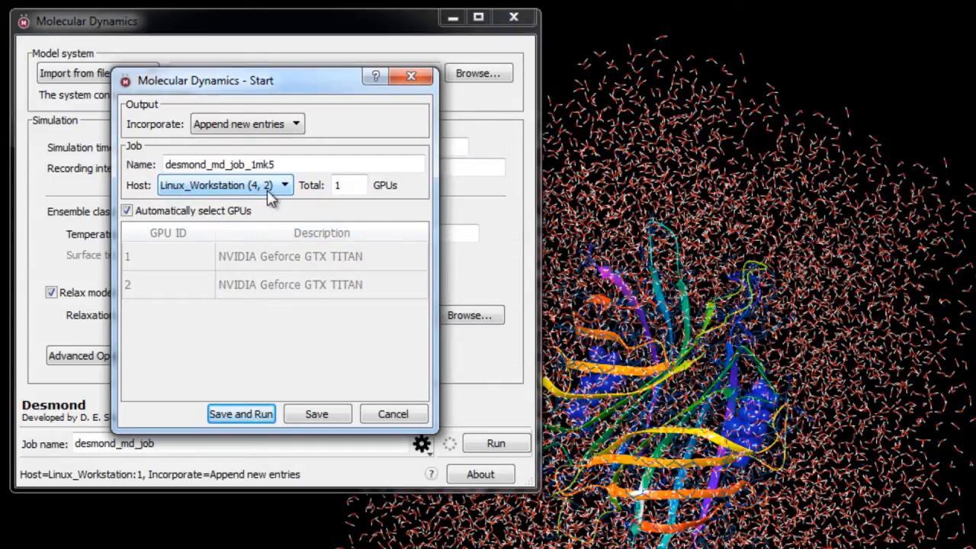
mouse_move(336, 293)
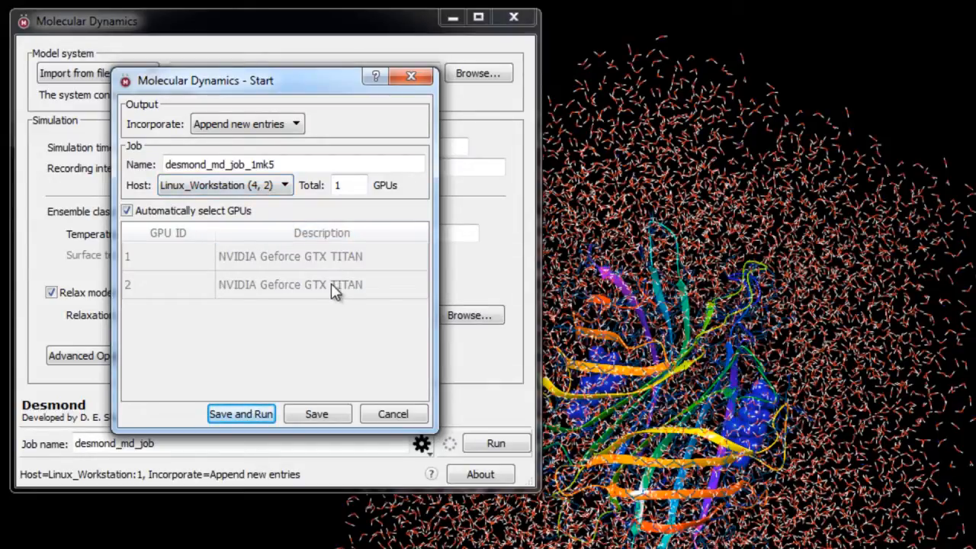
mouse_move(282, 219)
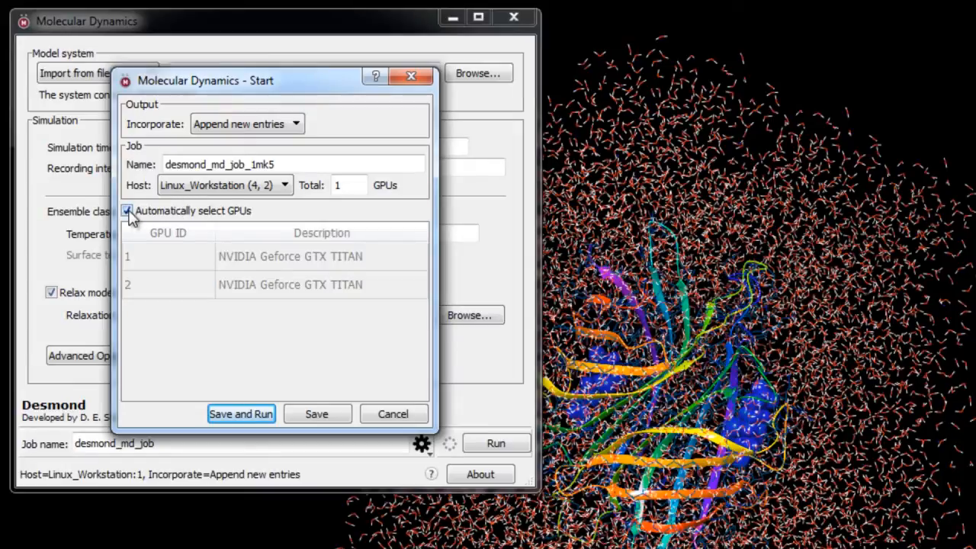
left_click(128, 211)
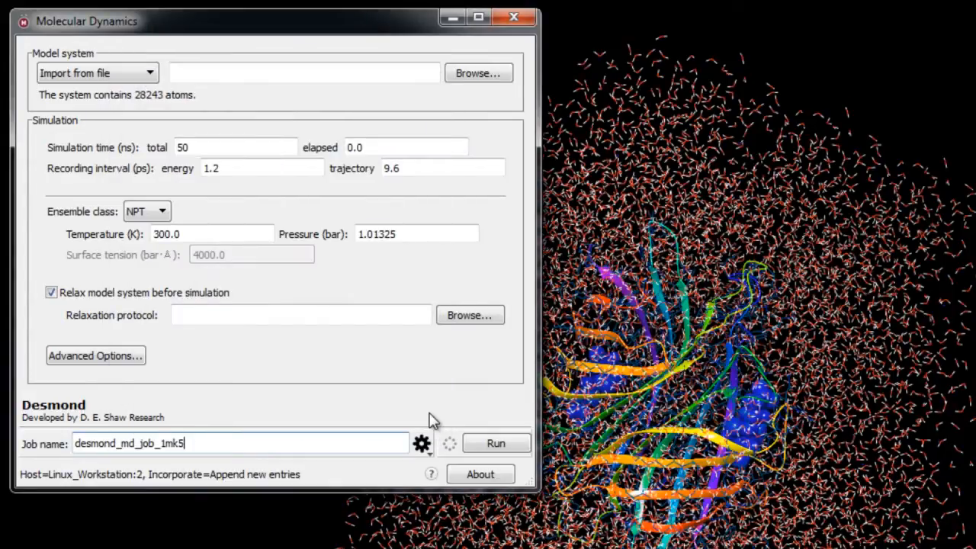
Run the desmond_md_job_1mk5 molecular dynamics job
left_click(496, 443)
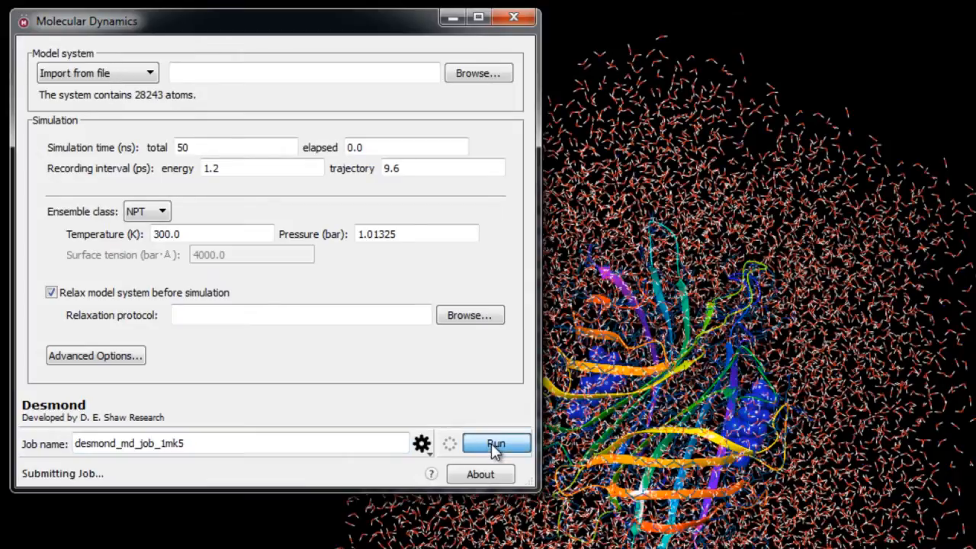